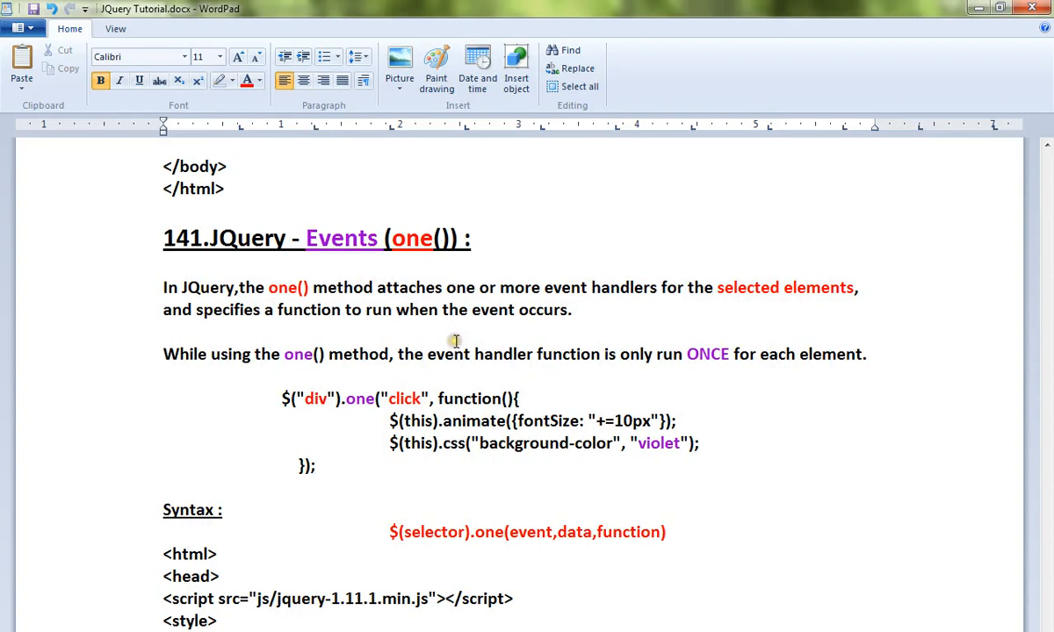
mouse_move(399, 286)
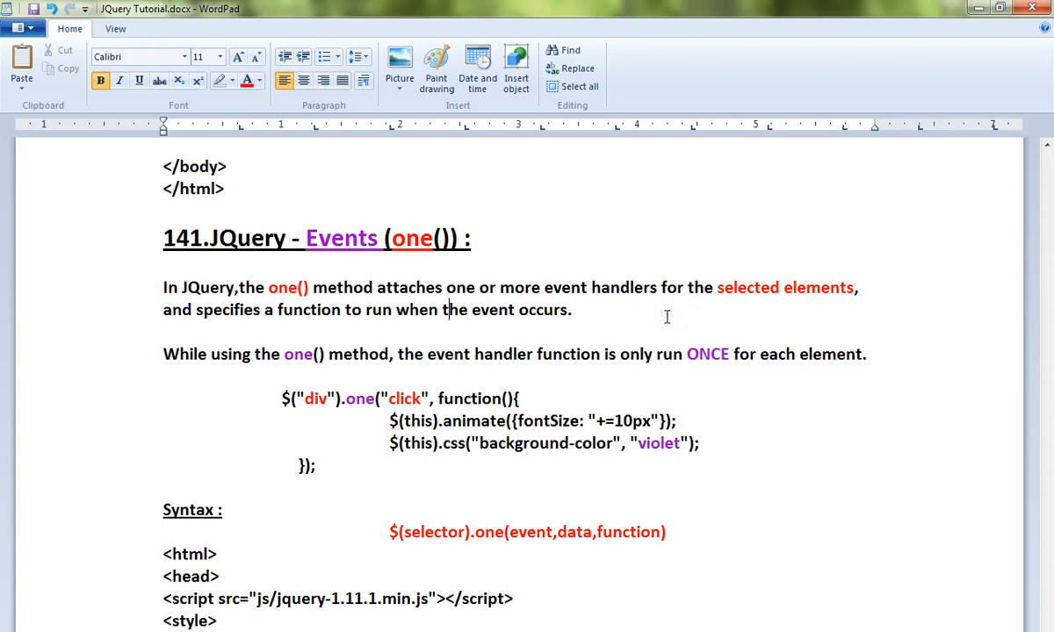
mouse_move(448, 321)
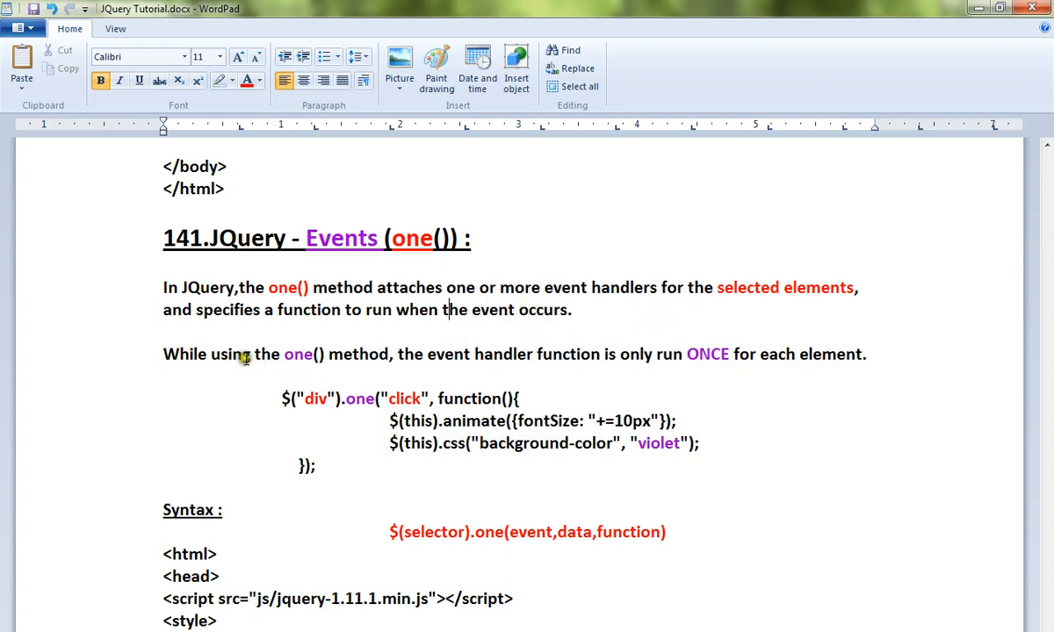
mouse_move(563, 357)
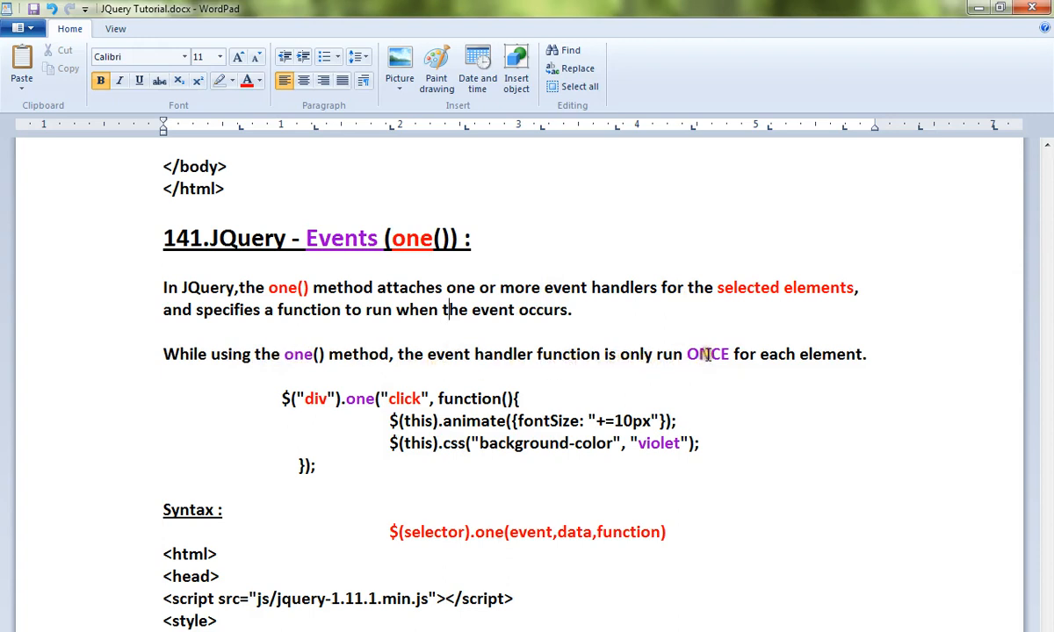
Step: Highlight ONCE, the click event name and one() in the tutorial's syntax line while reading down
double_click(708, 354)
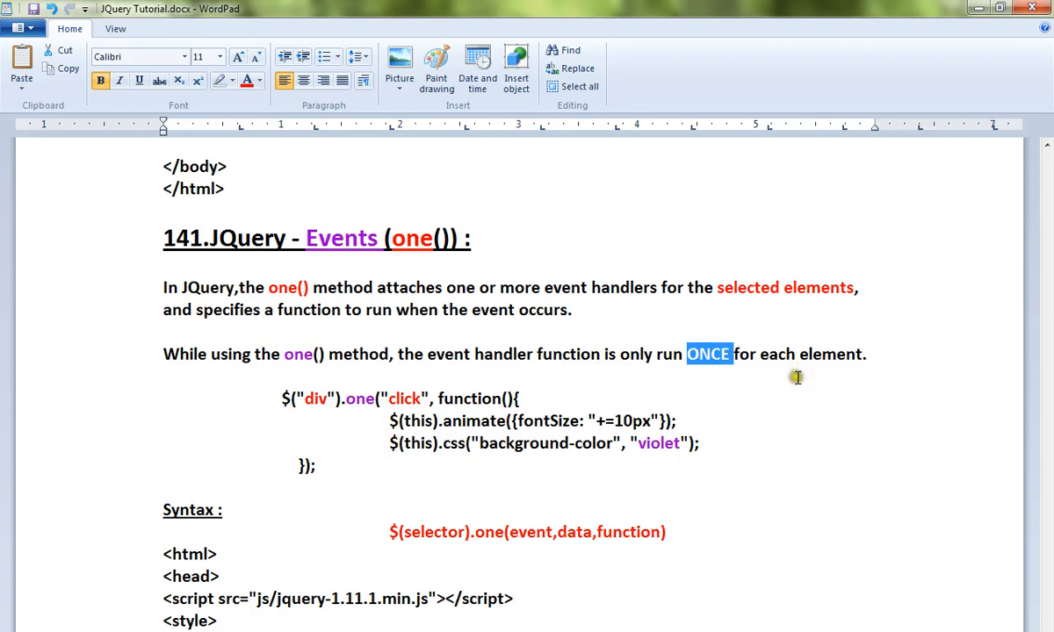
left_click(313, 399)
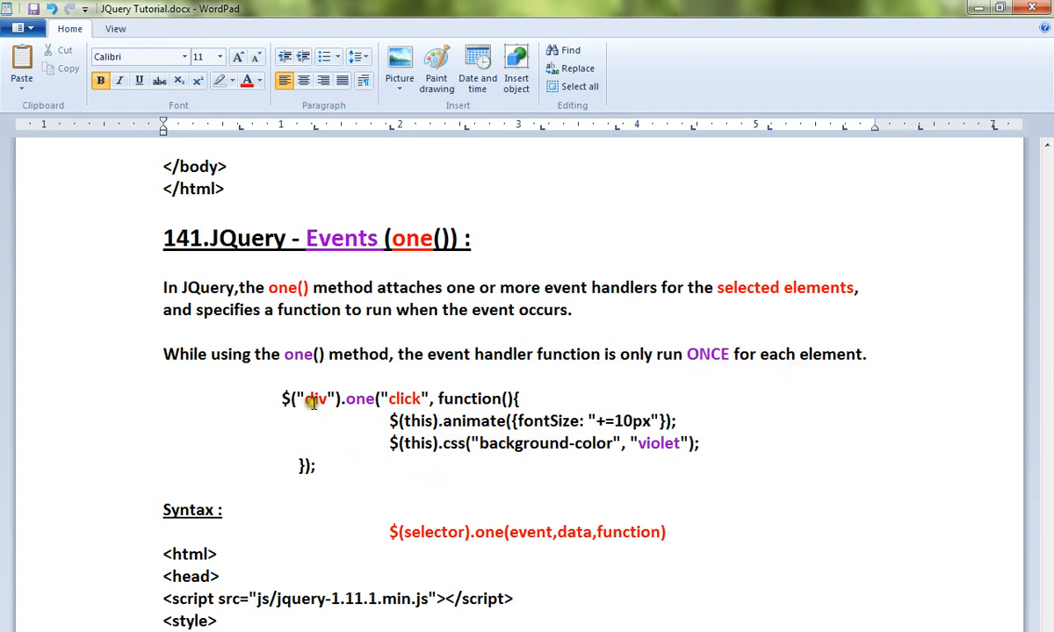
double_click(403, 399)
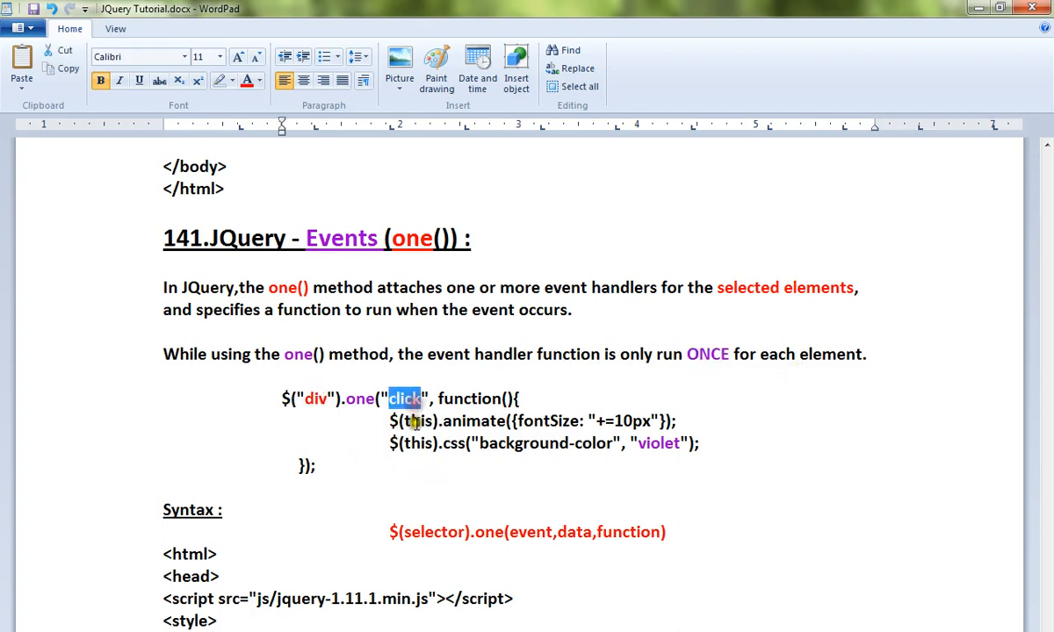
left_click(386, 418)
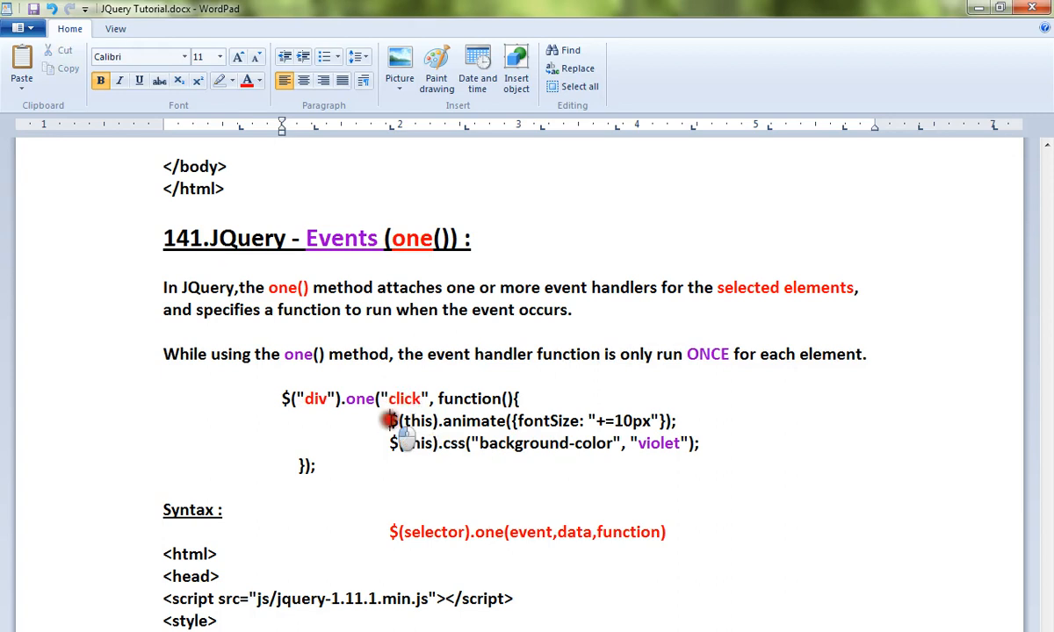
mouse_move(710, 463)
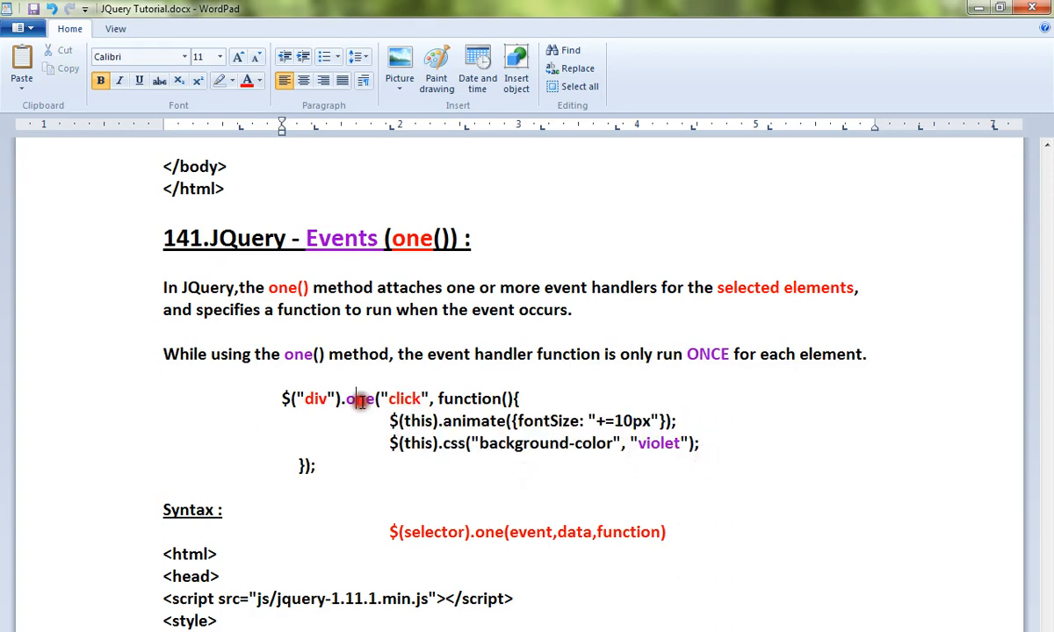
double_click(360, 399)
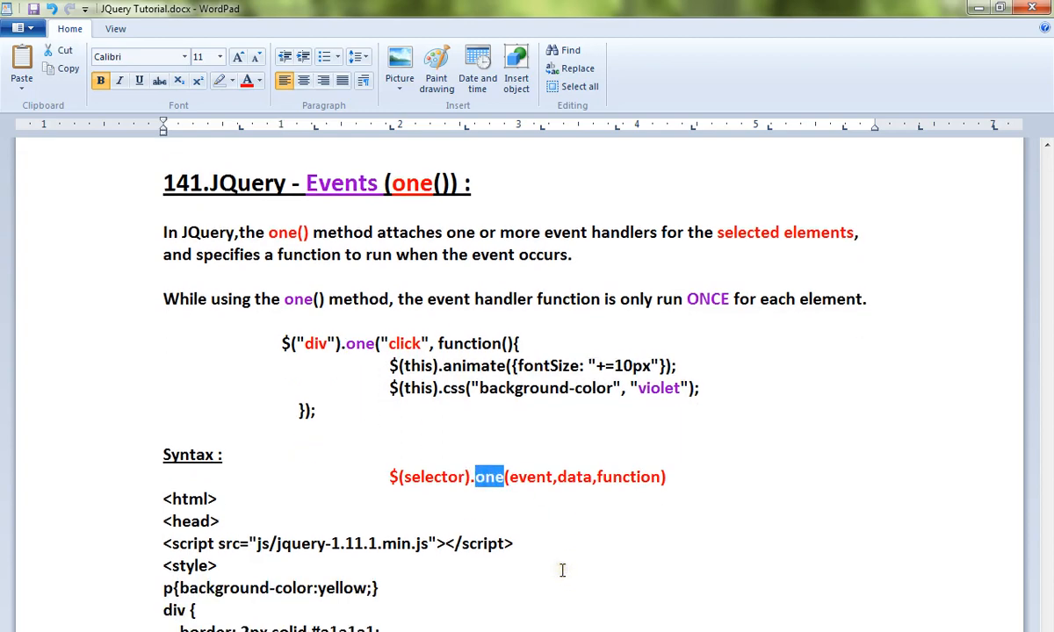
scroll("down", 3)
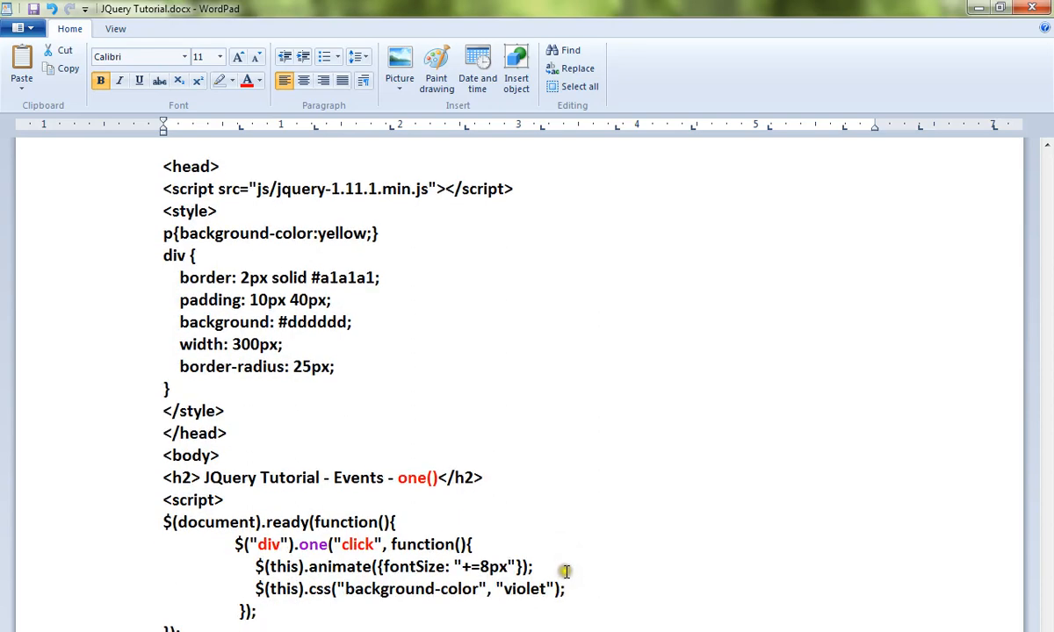
scroll("down", 3)
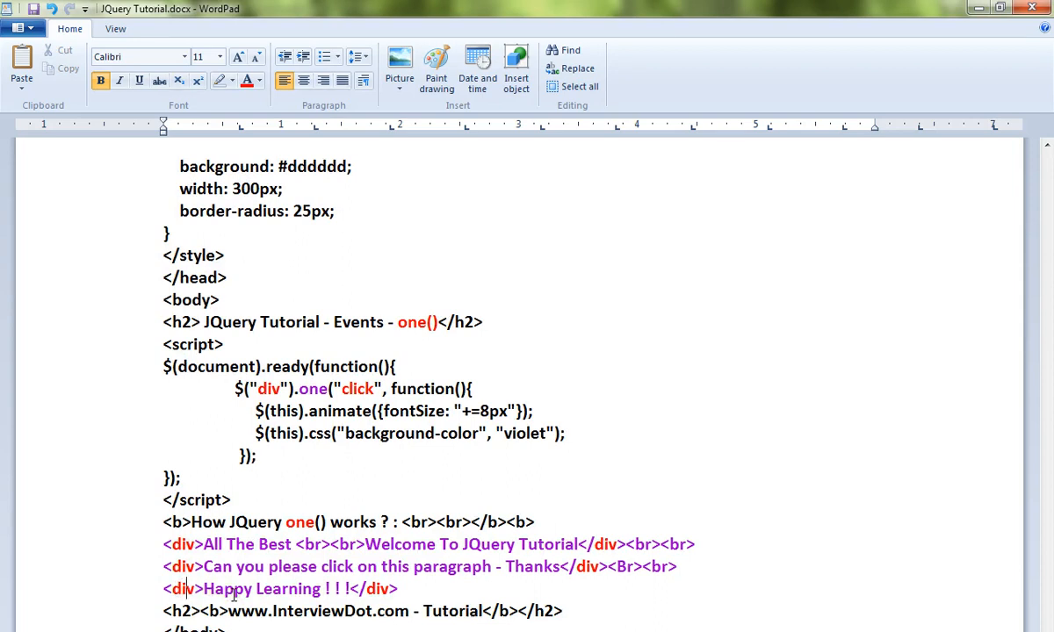
mouse_move(302, 600)
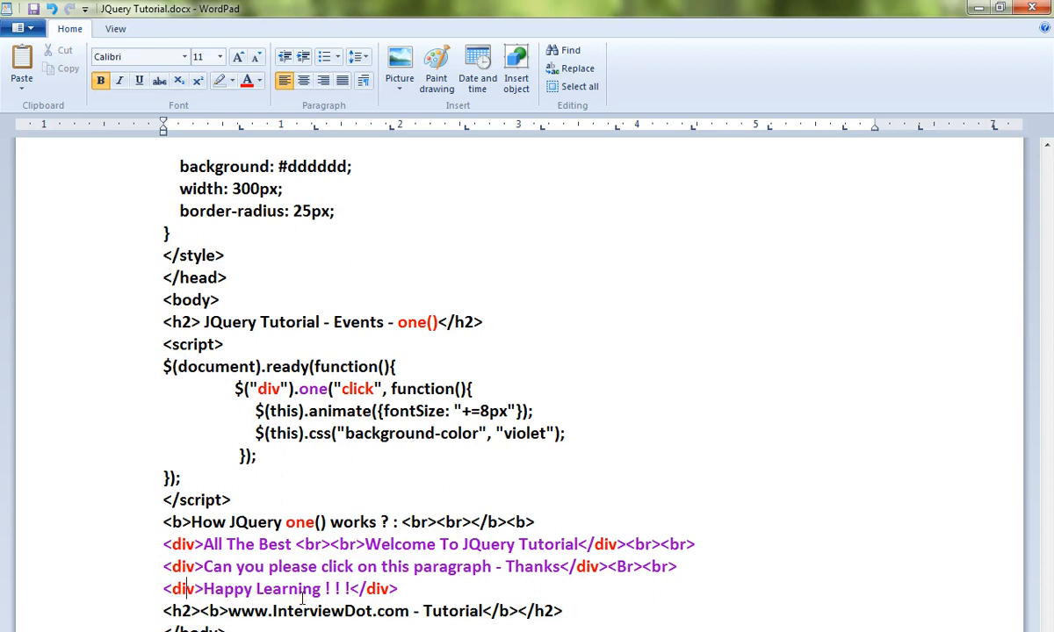
Step: Point out the Happy Learning div and the two handler statements, then reselect the ready-handler script in the page source
double_click(312, 389)
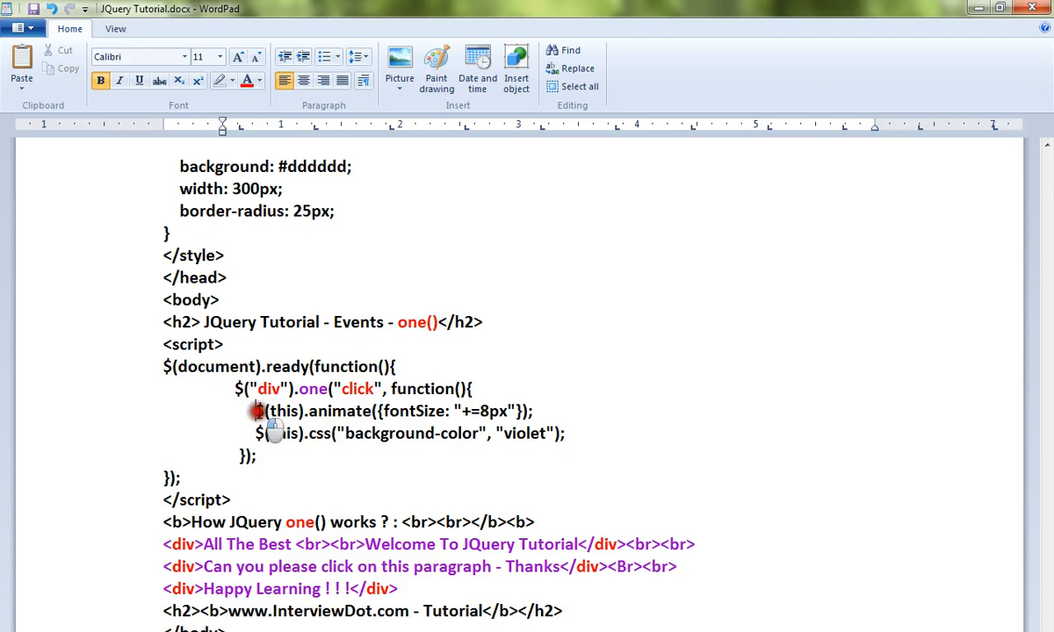
left_click_drag(255, 411, 567, 433)
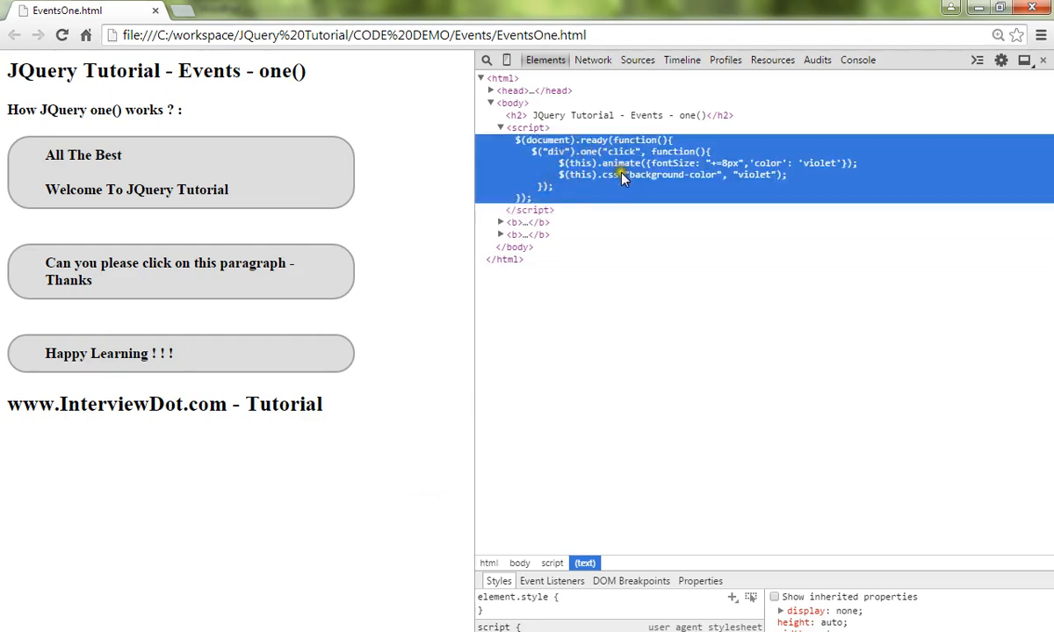
left_click(175, 172)
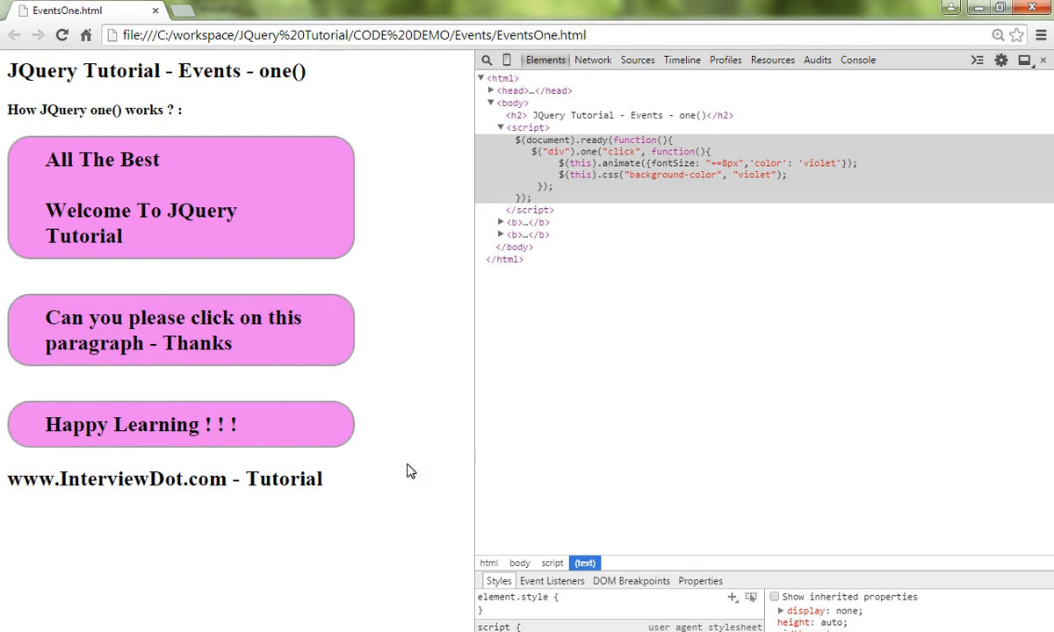
left_click(632, 162)
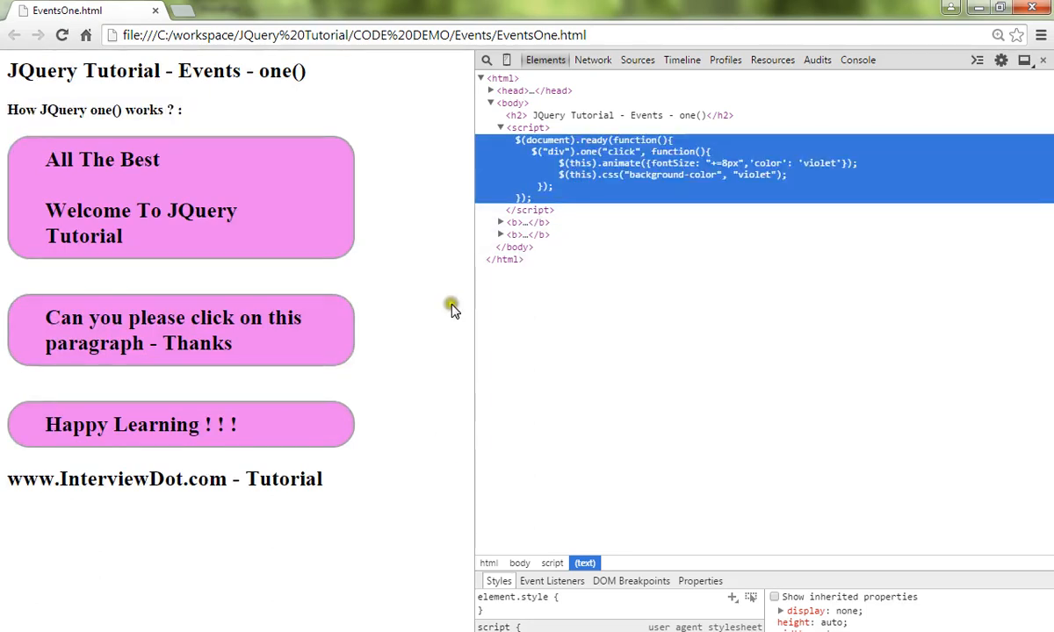